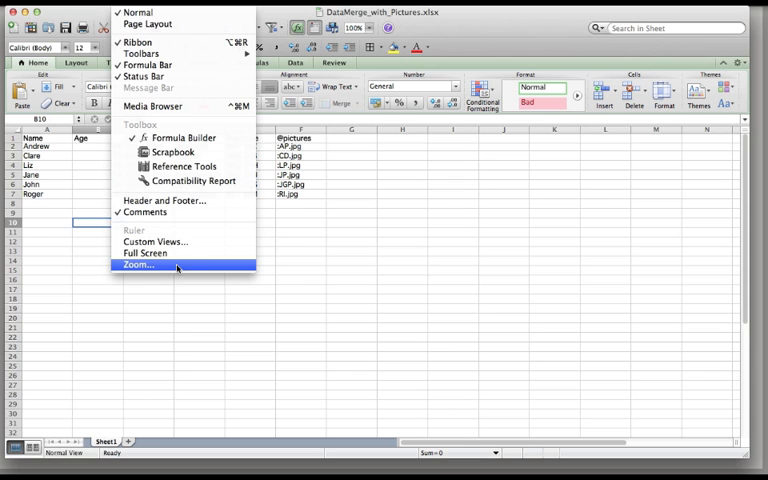
Step: Magnify the worksheet and review the Age, Address2 and Postcode header cells
left_click(136, 264)
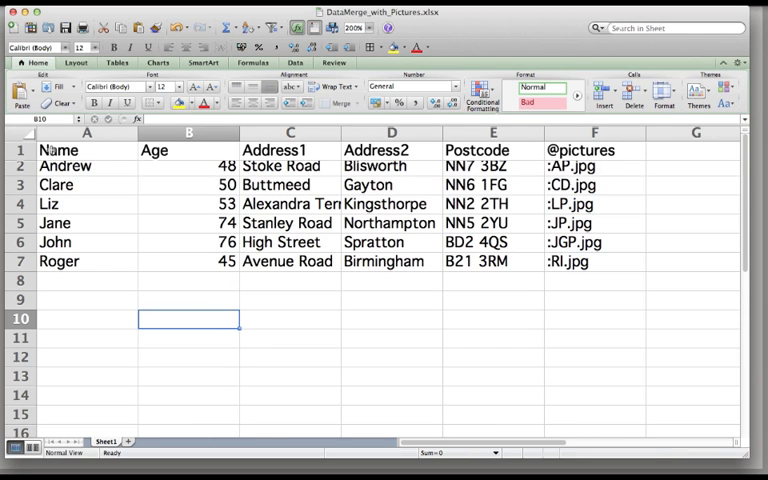
left_click(84, 150)
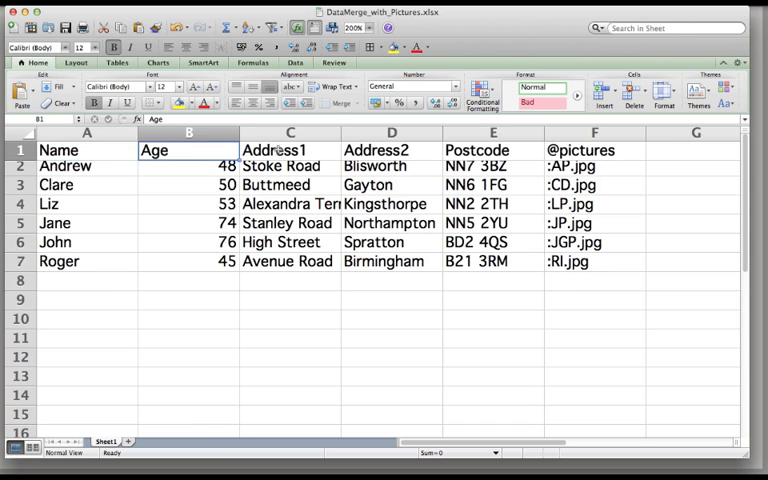
left_click(390, 150)
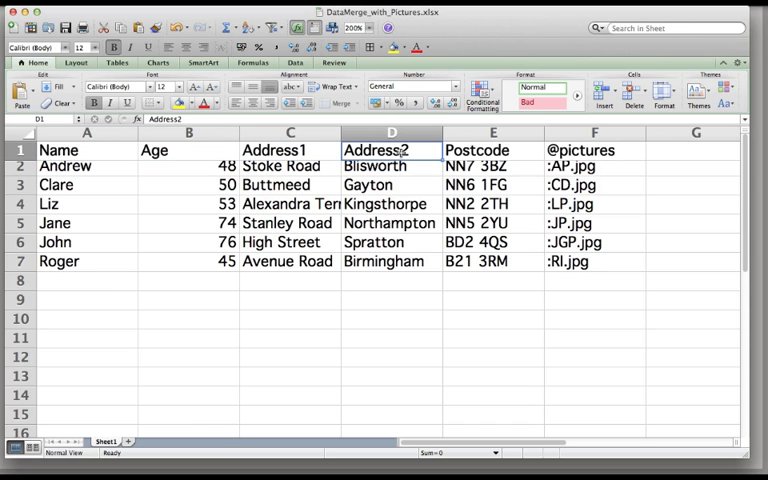
left_click(492, 150)
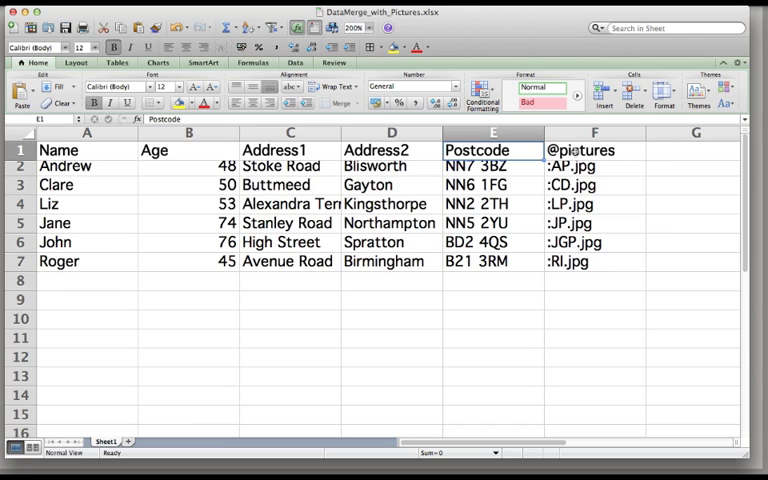
mouse_move(662, 152)
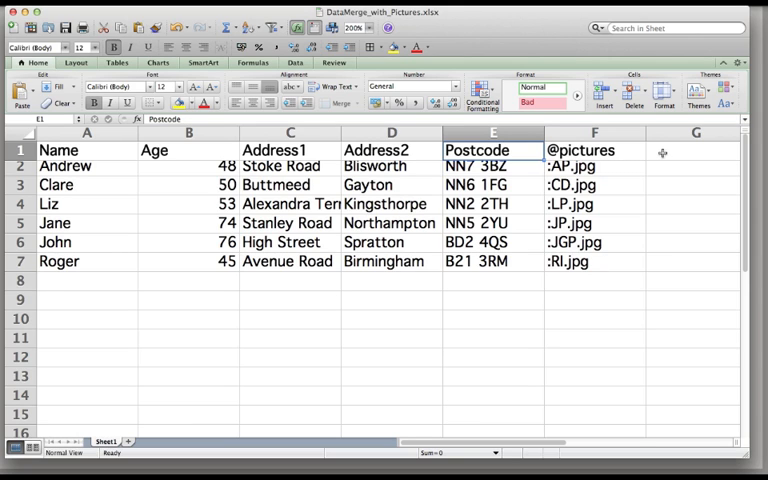
left_click(696, 148)
type("@im")
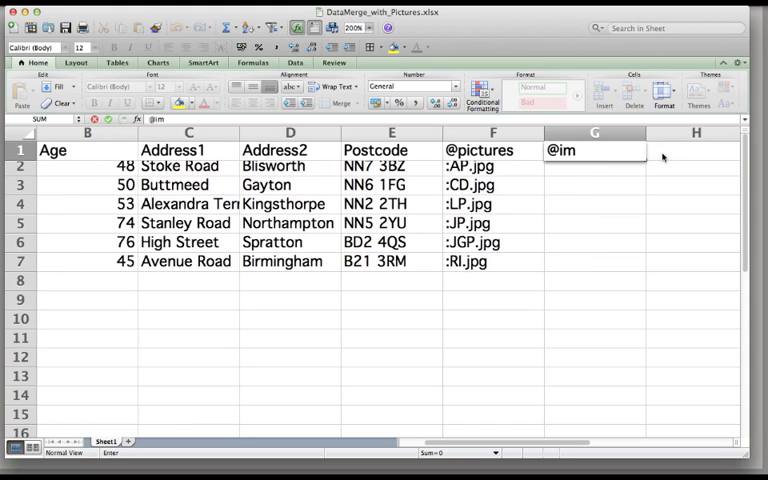
type("ages")
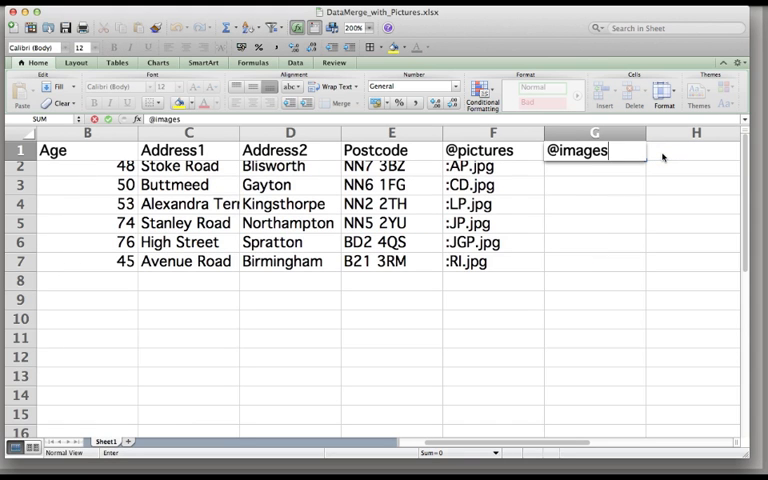
key("Return")
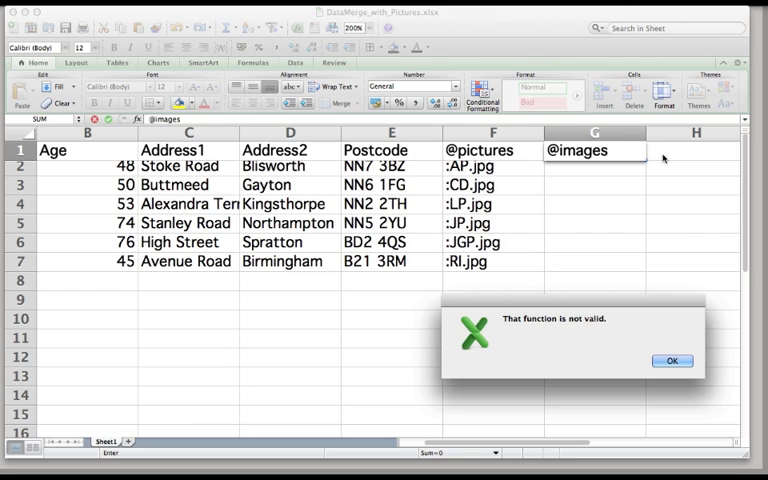
mouse_move(656, 252)
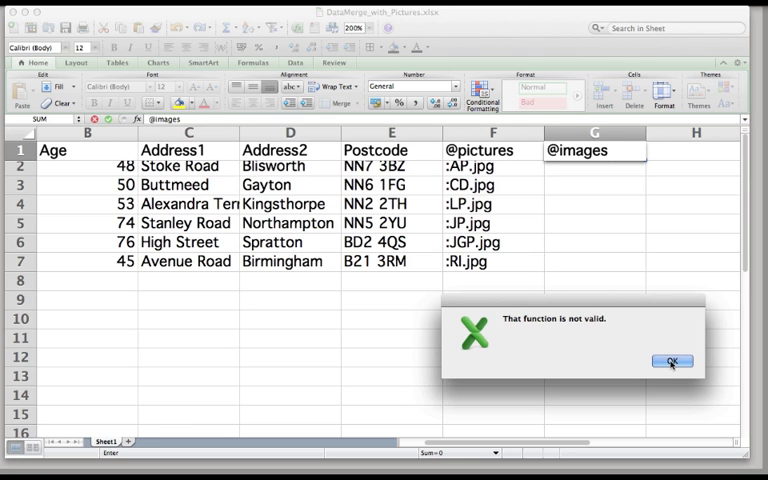
left_click(672, 360)
type("'")
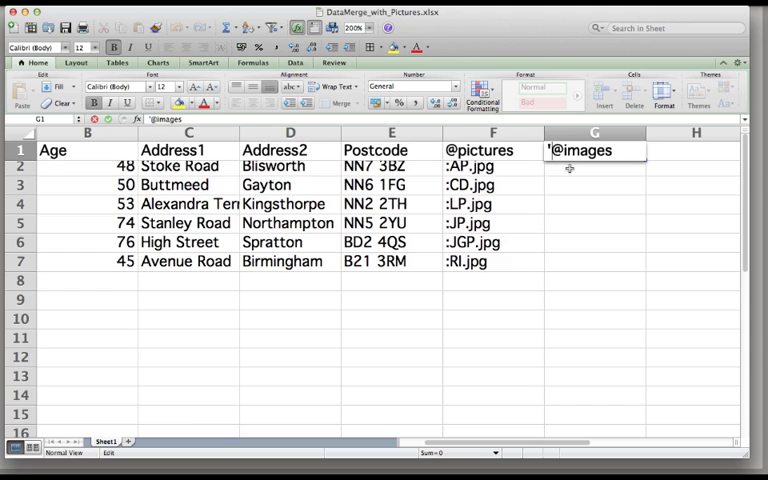
key("Return")
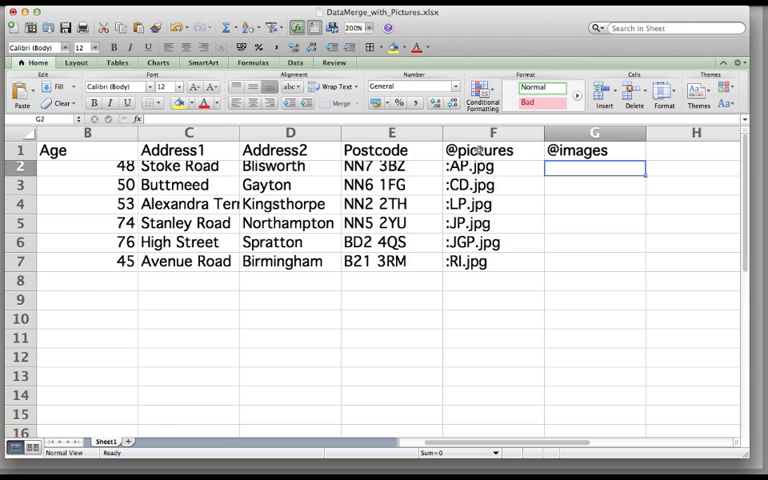
left_click(492, 150)
type("'")
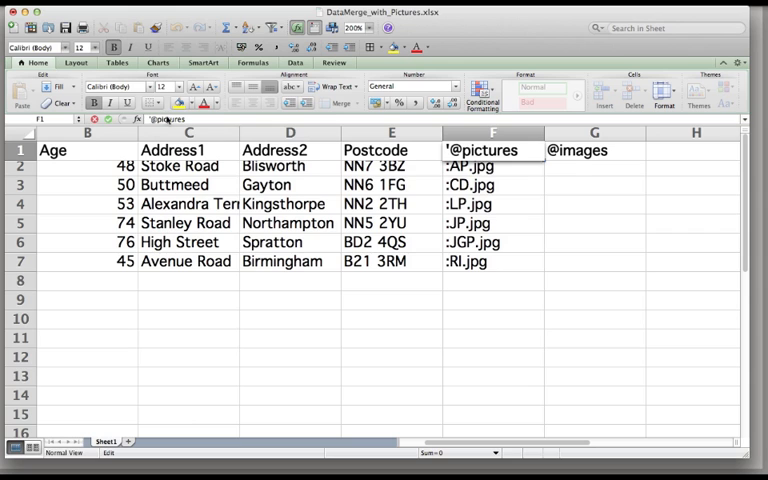
left_click(592, 150)
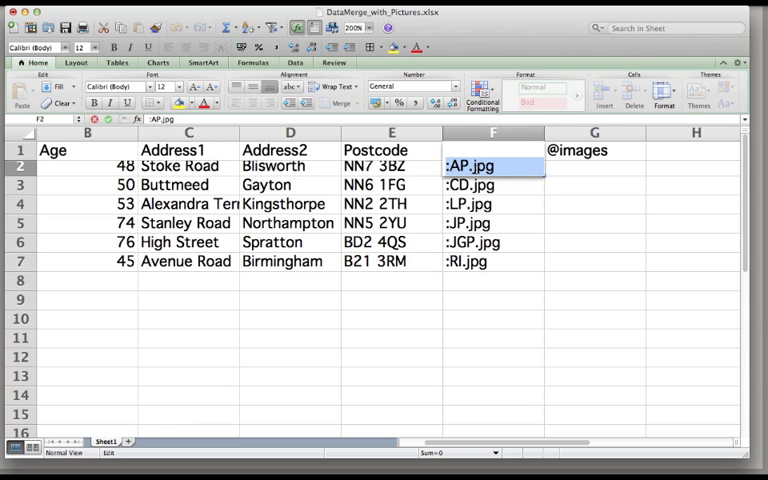
mouse_move(500, 126)
type("@pictures")
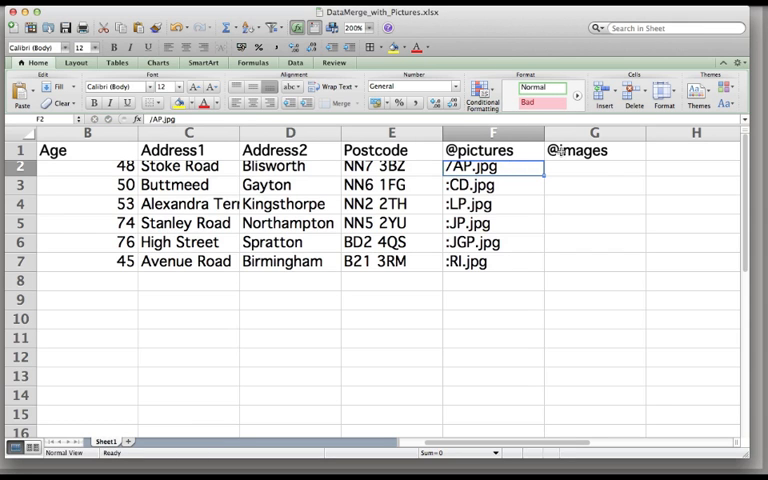
left_click(592, 150)
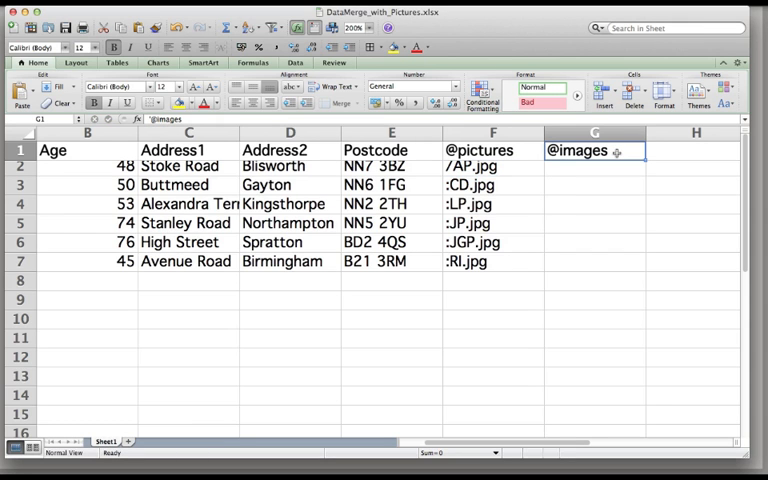
double_click(594, 150)
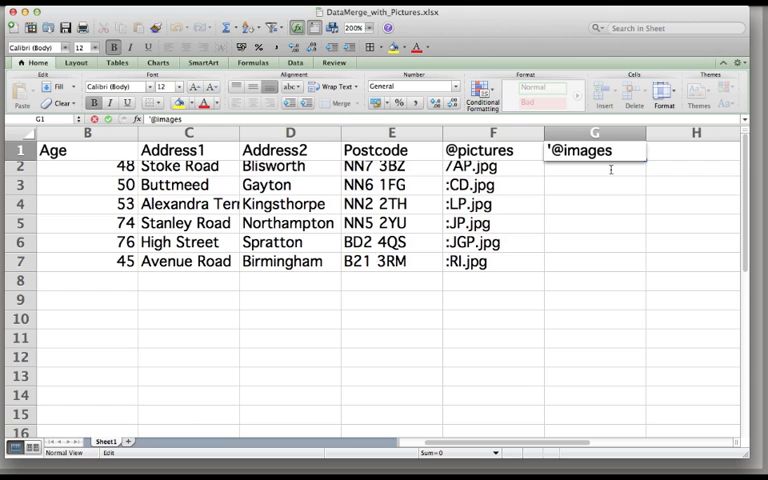
key("Return")
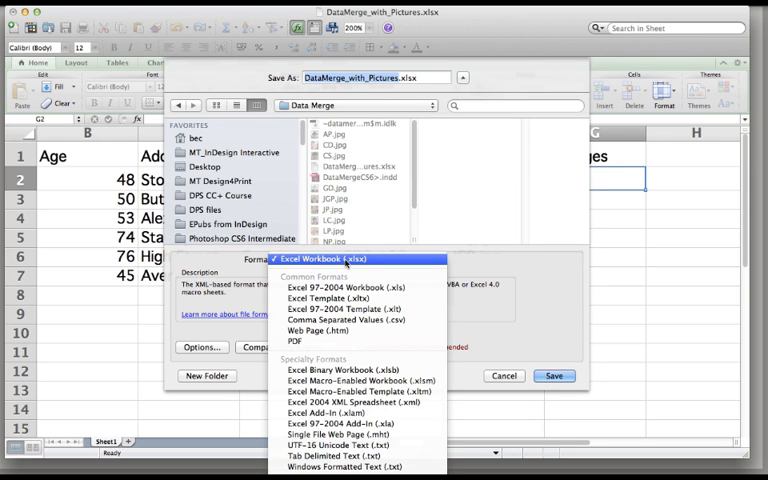
mouse_move(348, 320)
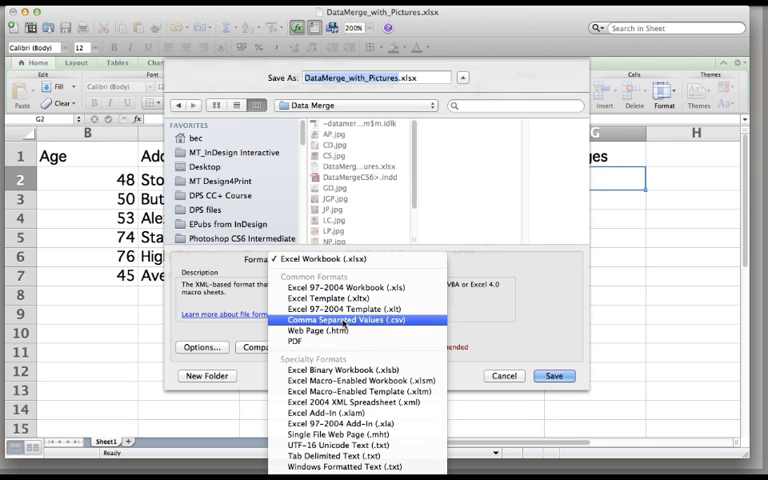
Step: Save the sheet as Comma Separated Values, DataMerge_with_Pictures.csv
left_click(348, 320)
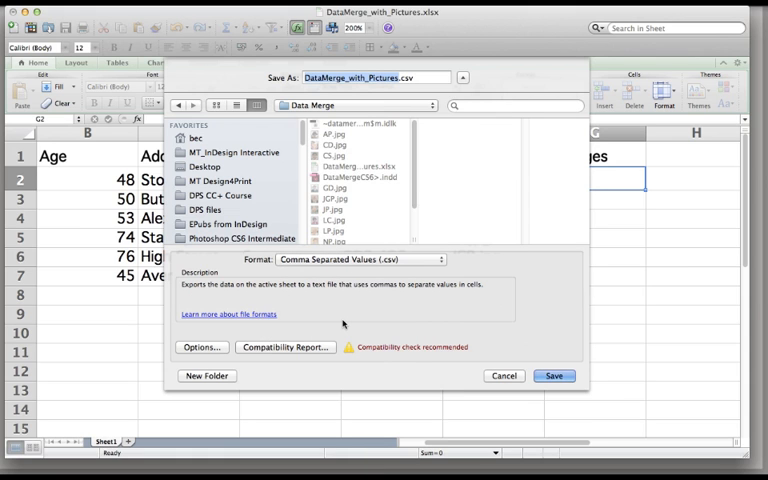
mouse_move(492, 364)
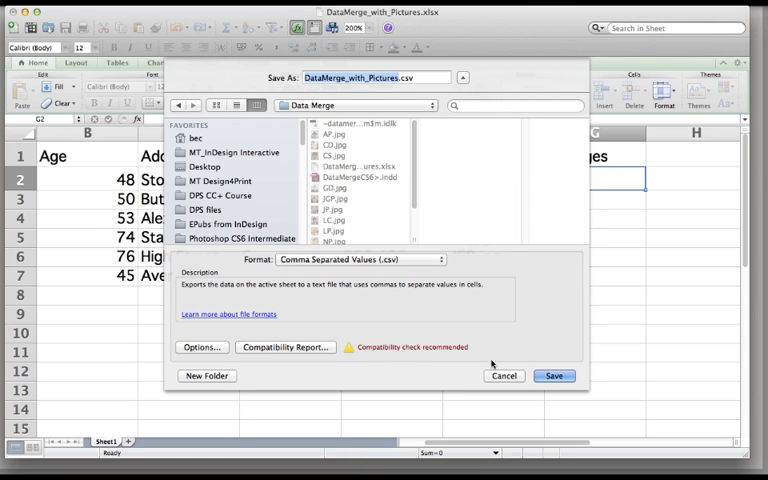
left_click(554, 376)
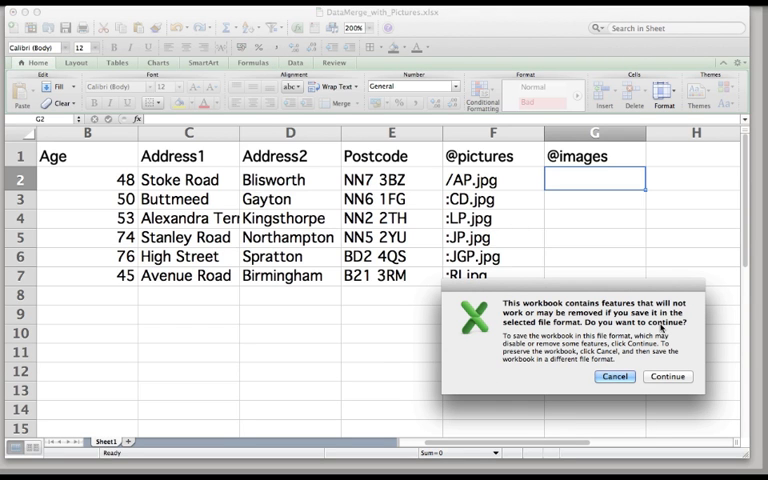
mouse_move(664, 340)
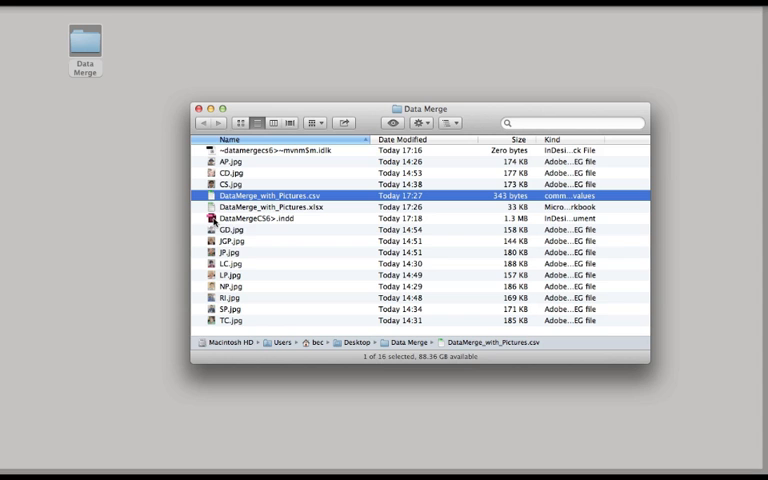
Step: Open DataMergeCS6+.indd from the Data Merge folder in InDesign
left_click(258, 218)
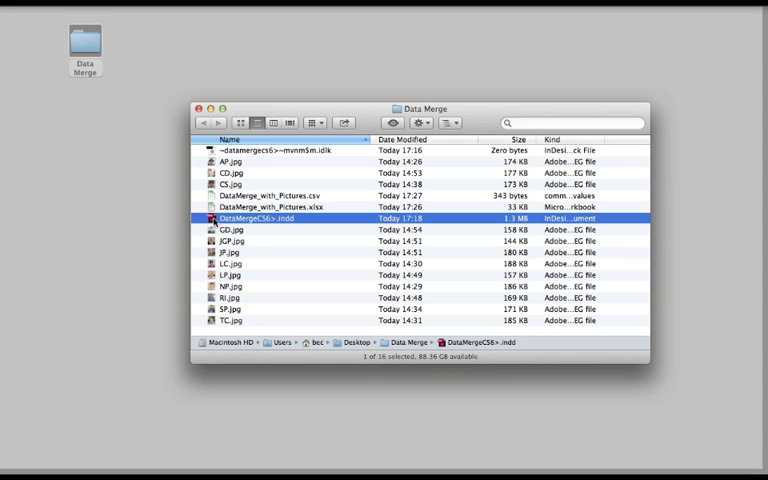
double_click(258, 218)
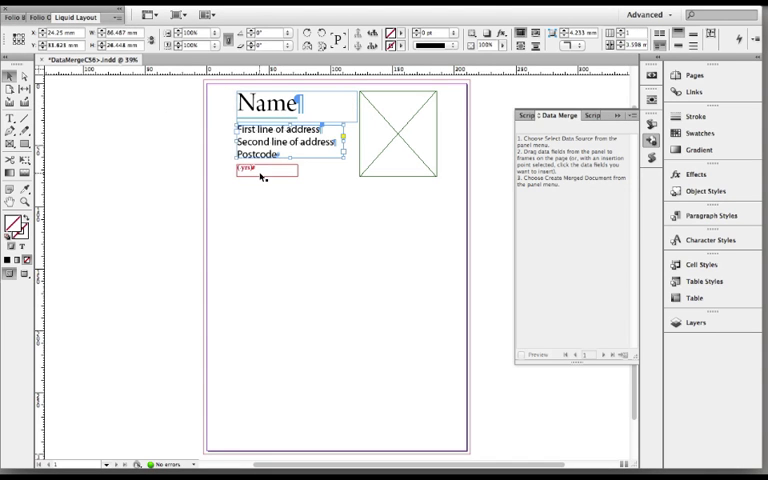
left_click(400, 136)
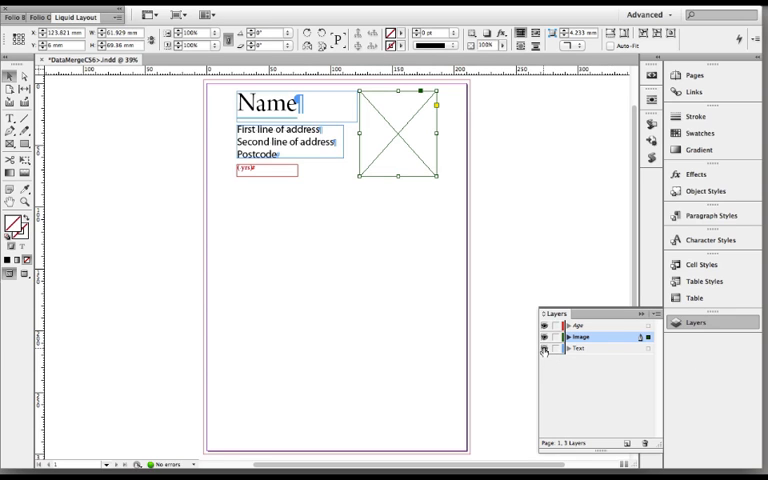
left_click(544, 336)
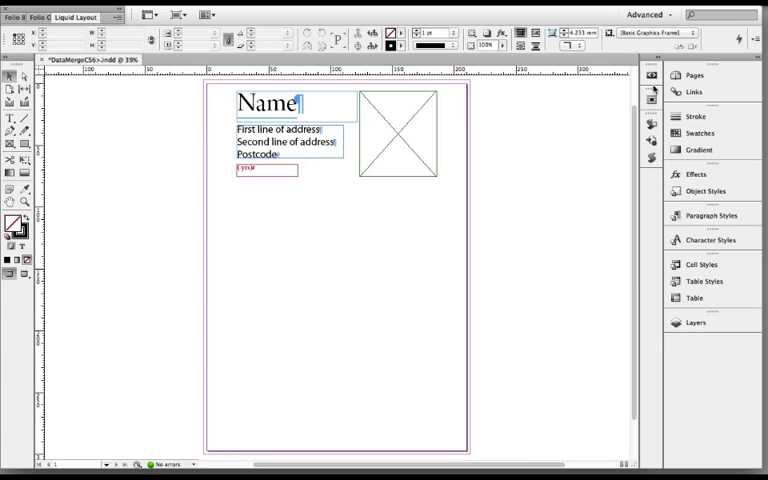
left_click(694, 76)
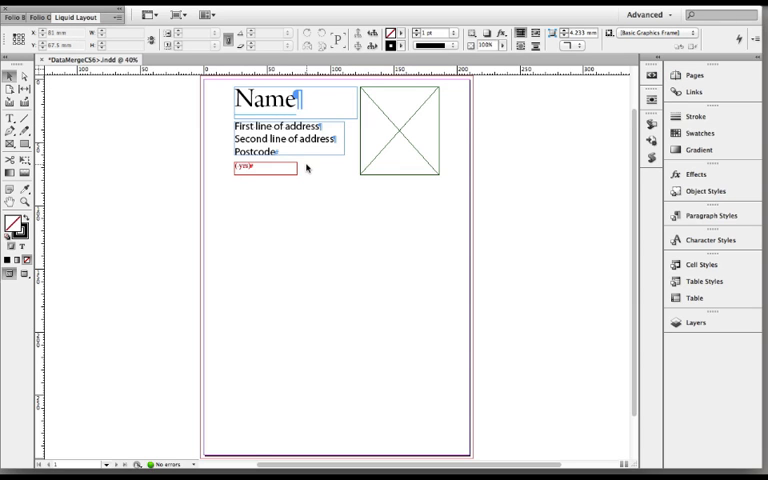
mouse_move(322, 180)
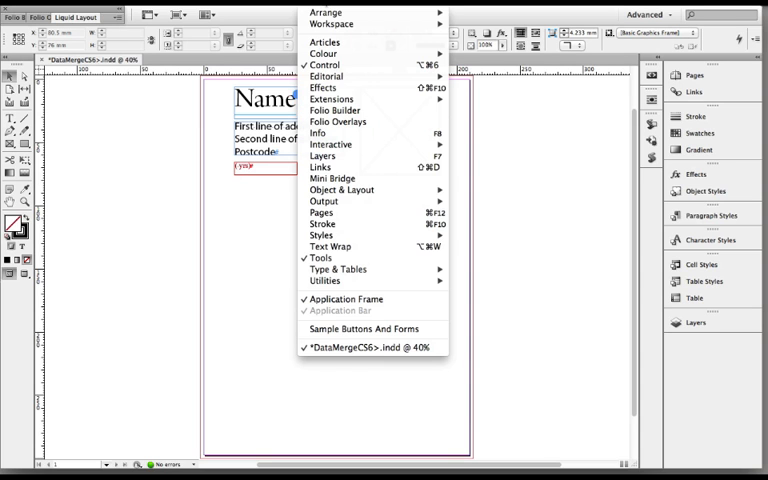
mouse_move(324, 280)
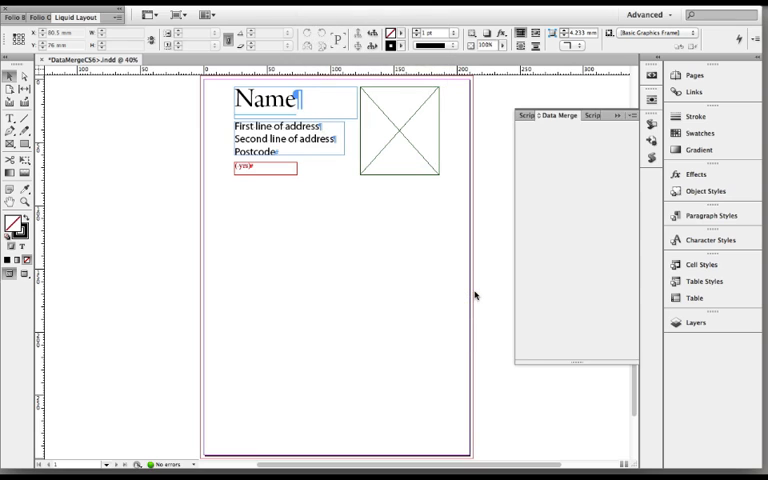
Step: Show the Data Merge panel from Window > Utilities
left_click(652, 140)
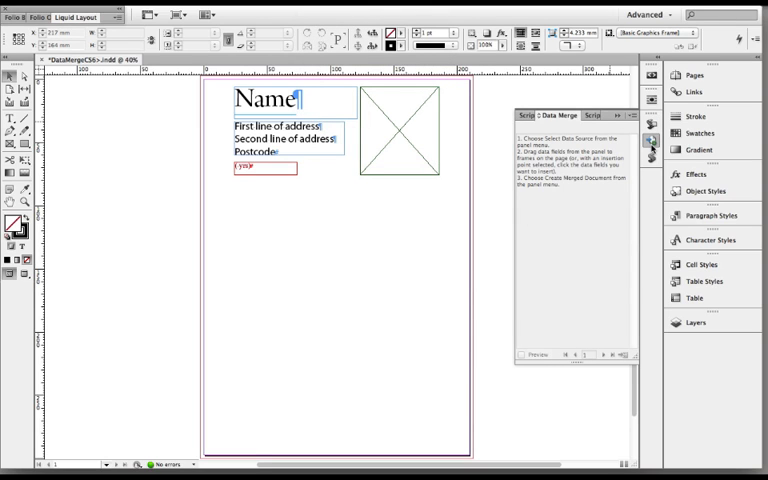
mouse_move(652, 140)
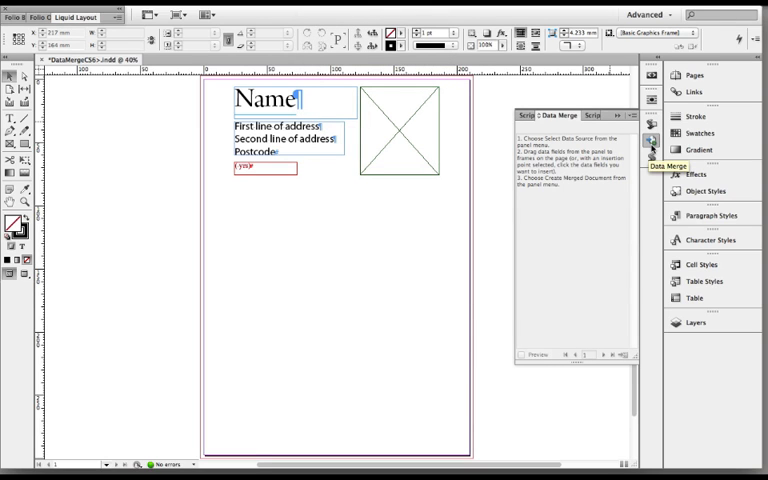
mouse_move(548, 174)
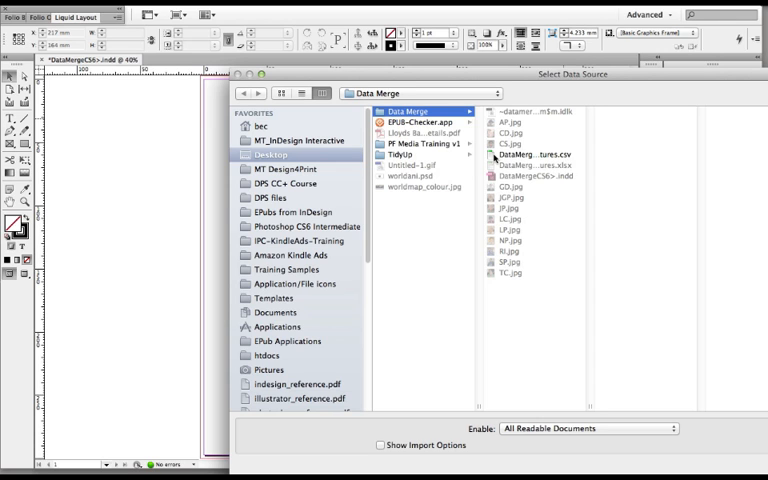
Step: Load DataMerge_with_Pictures.csv as the merge data source
left_click(544, 152)
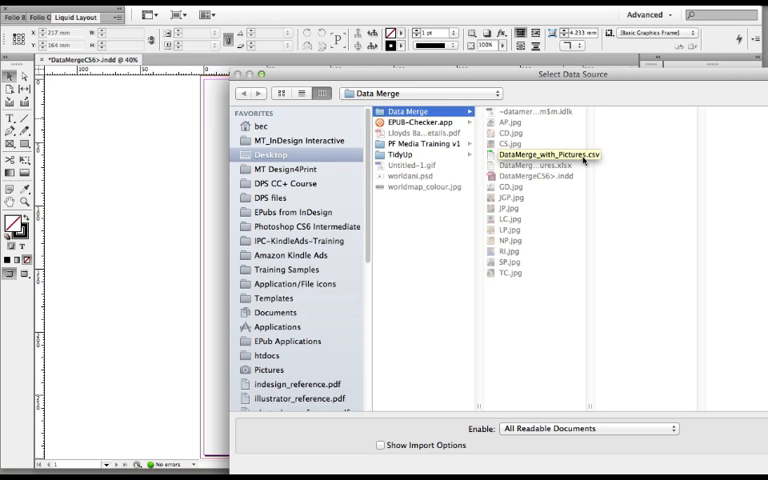
left_click(540, 156)
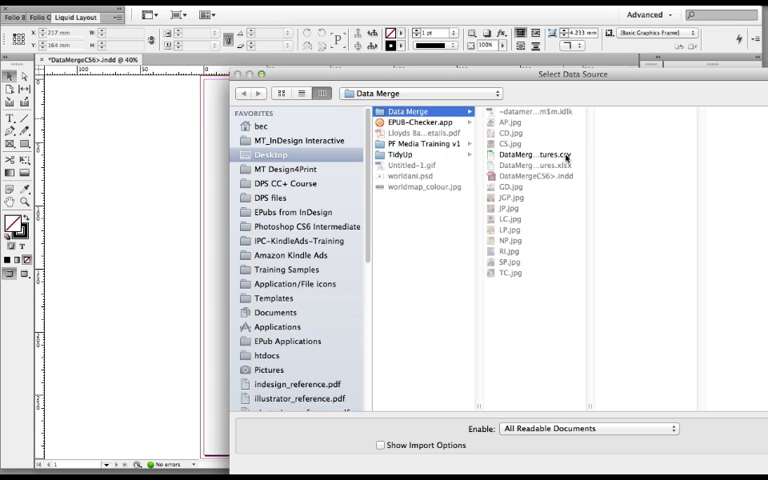
left_click(532, 154)
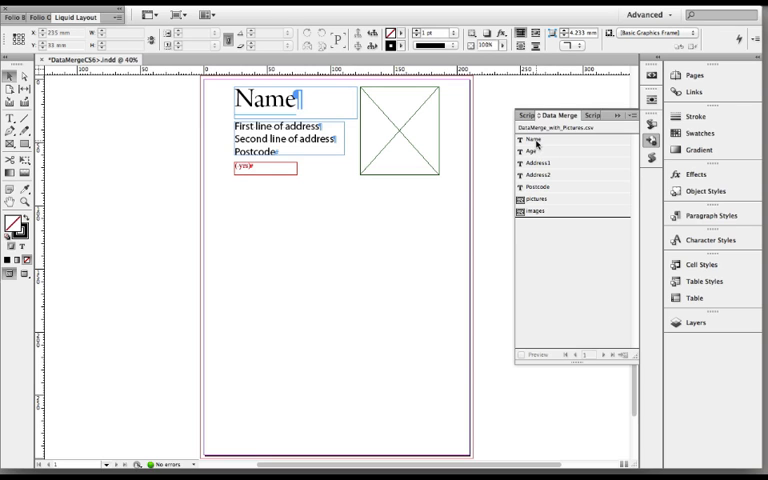
left_click(530, 140)
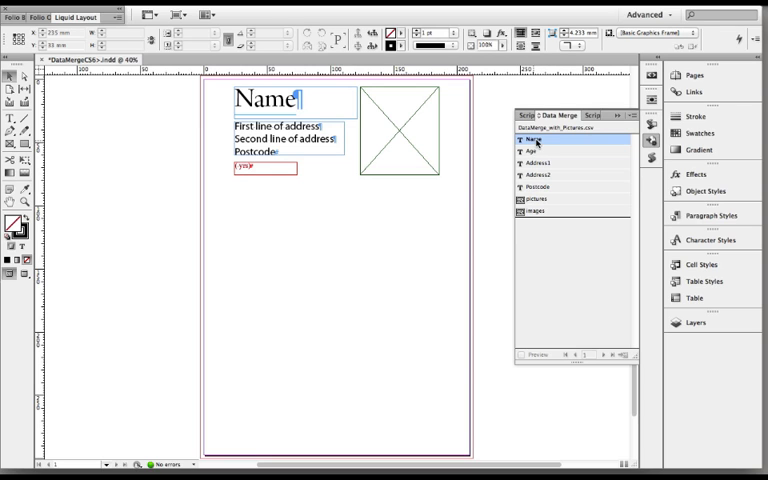
left_click(536, 152)
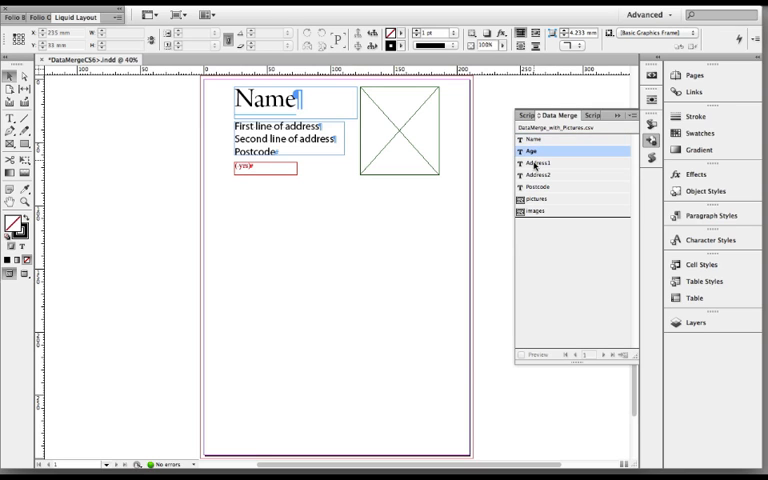
left_click(540, 176)
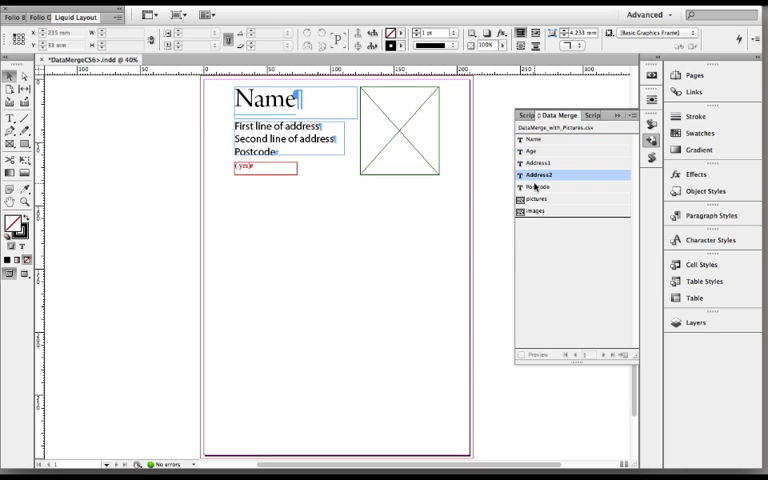
left_click(538, 200)
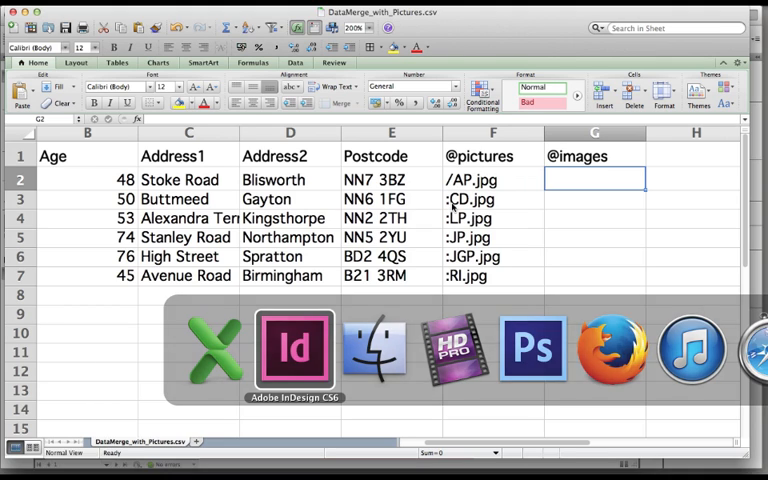
left_click(294, 348)
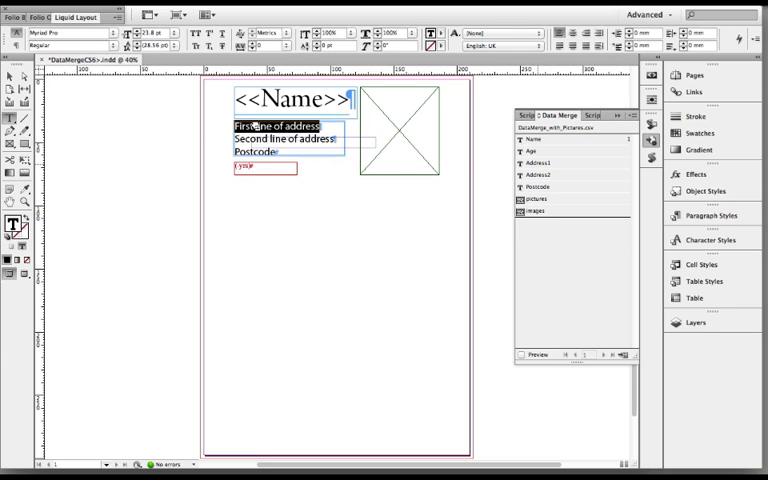
Step: Replace the address and postcode placeholders with <<Address1>> and <<Postcode>> fields, then select the age text
double_click(536, 160)
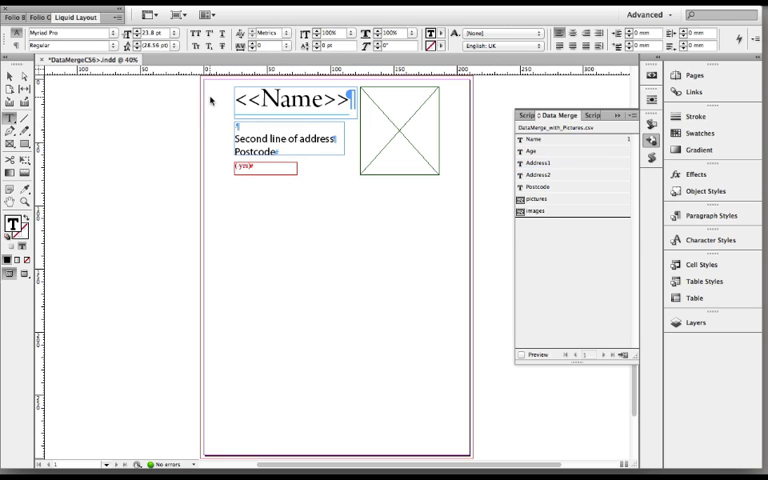
left_click(538, 162)
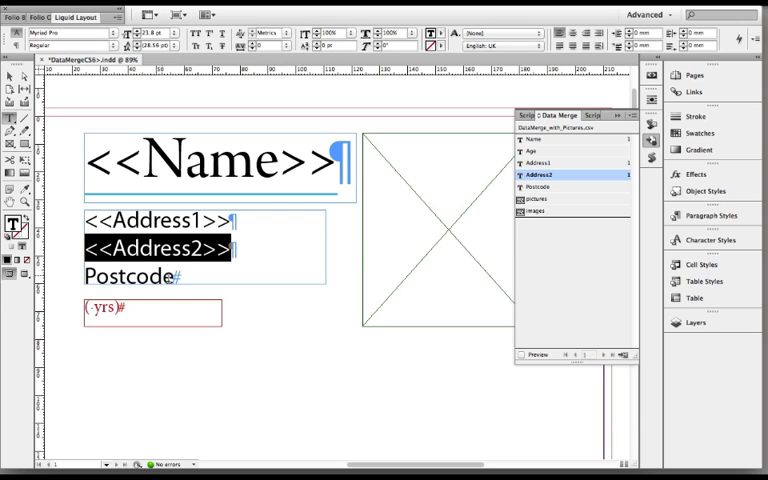
left_click(540, 188)
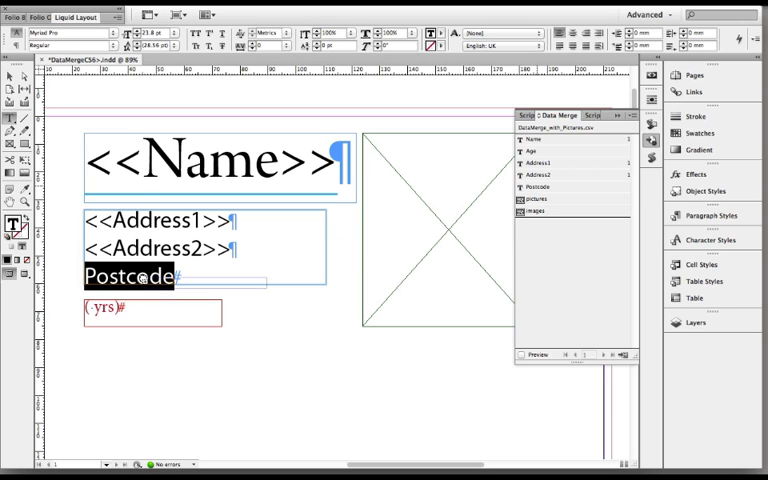
left_click(538, 188)
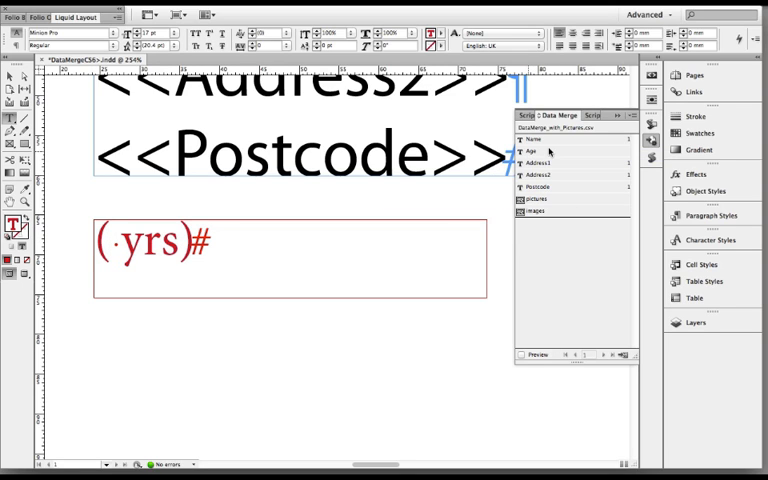
double_click(536, 152)
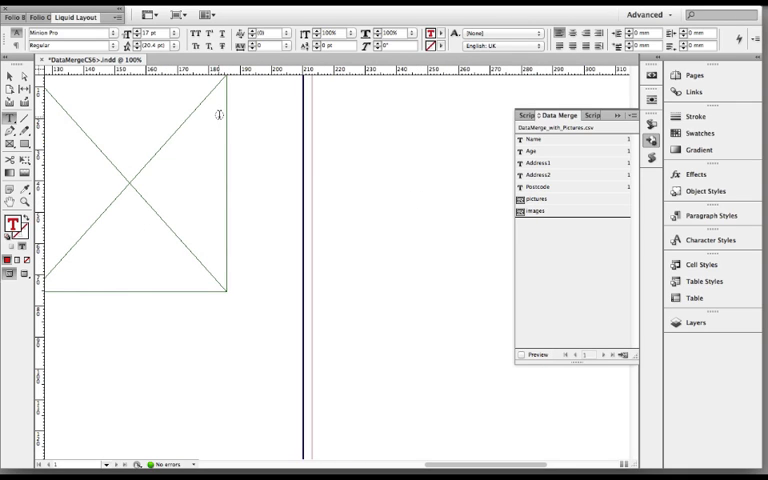
mouse_move(206, 190)
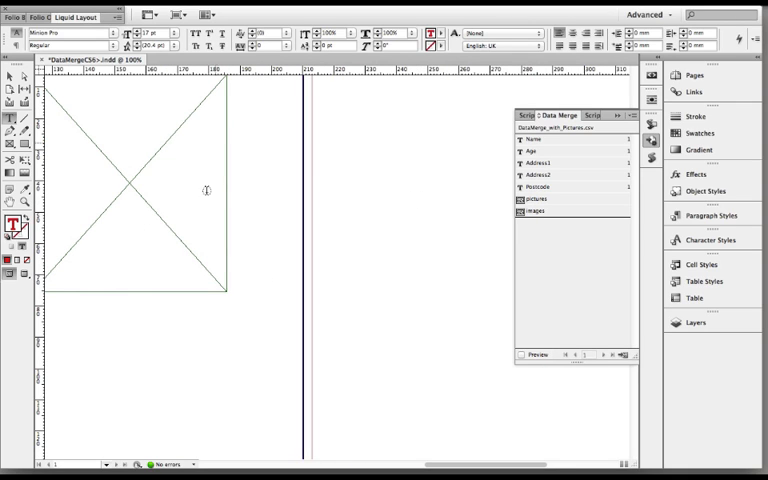
mouse_move(64, 140)
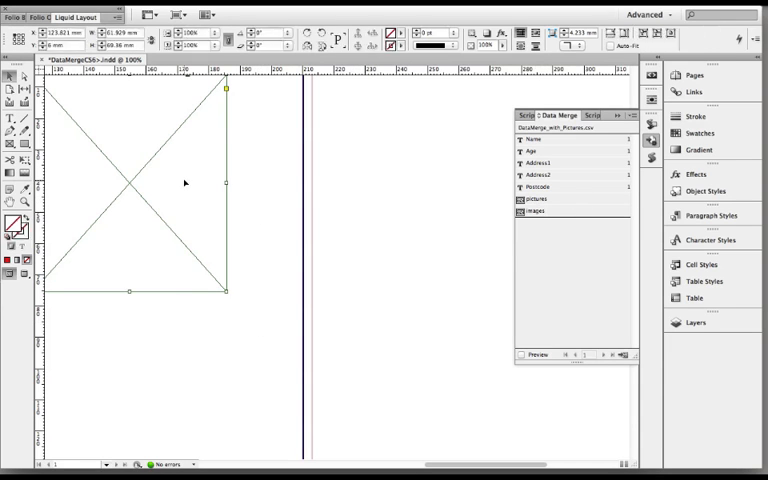
Step: Insert the <<images>> merge field into the empty picture frame beside the name
left_click(536, 200)
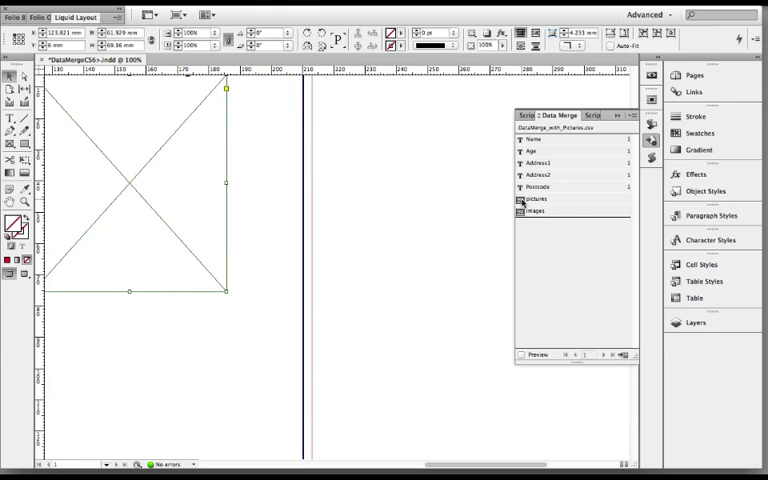
left_click(536, 200)
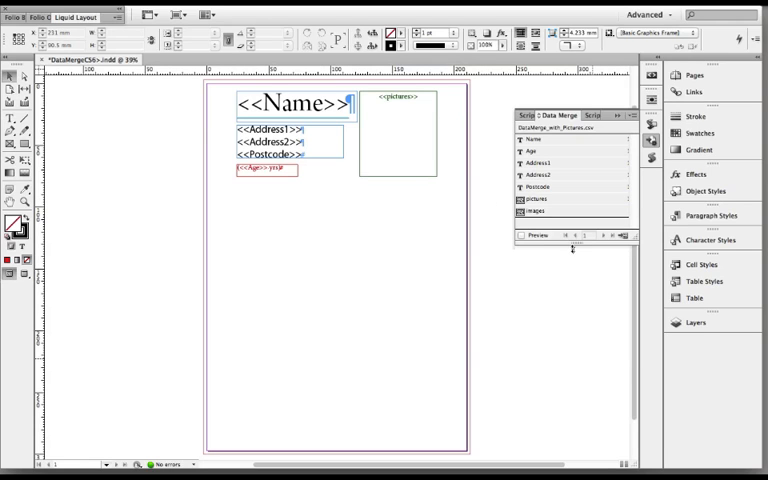
Step: Preview the merged records on the page, stepping through several records with their photos
left_click(522, 236)
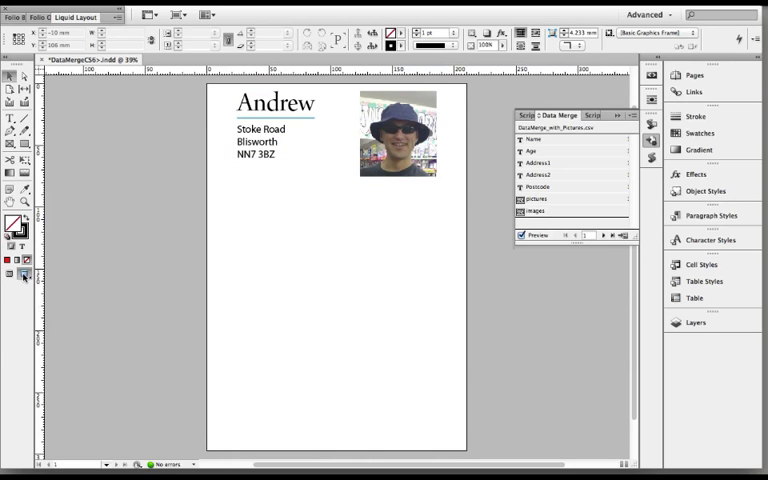
mouse_move(352, 238)
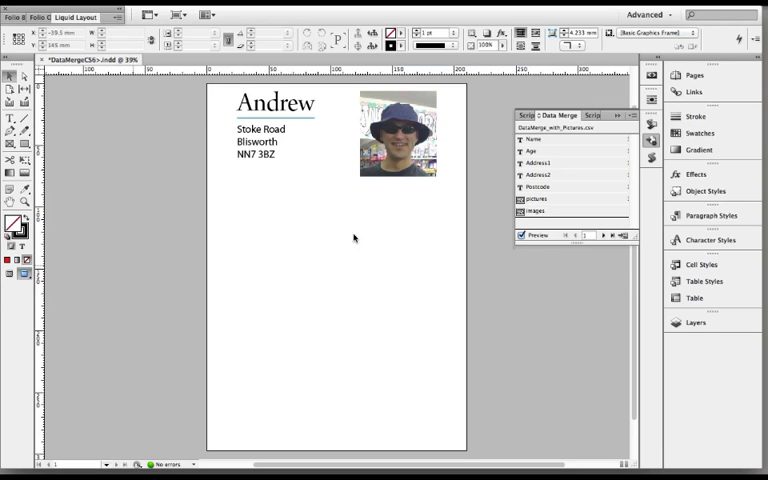
mouse_move(604, 236)
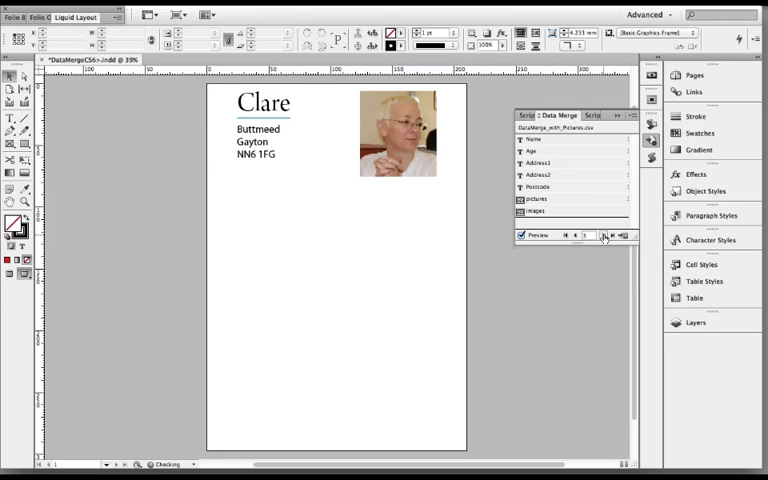
left_click(592, 236)
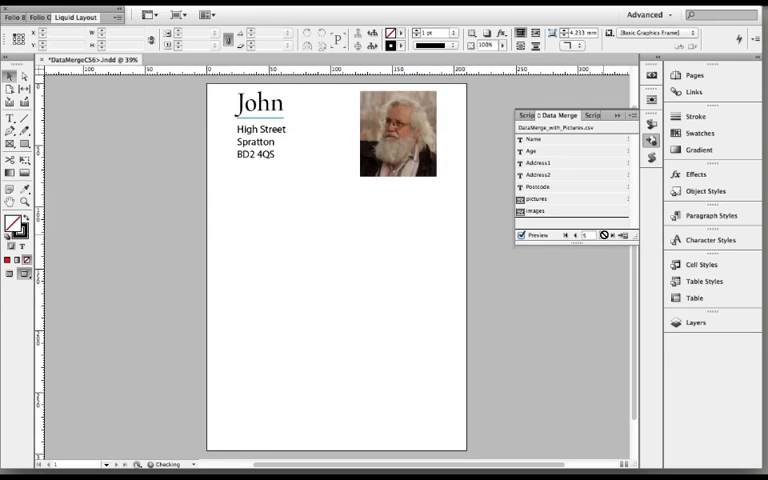
left_click(576, 236)
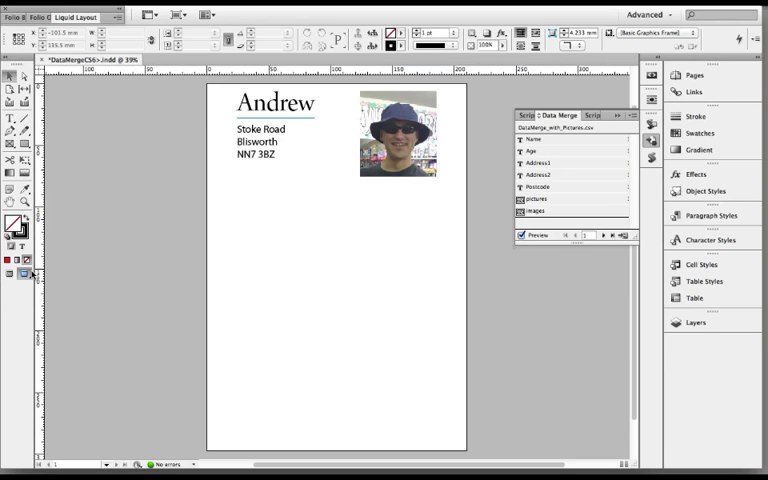
mouse_move(22, 276)
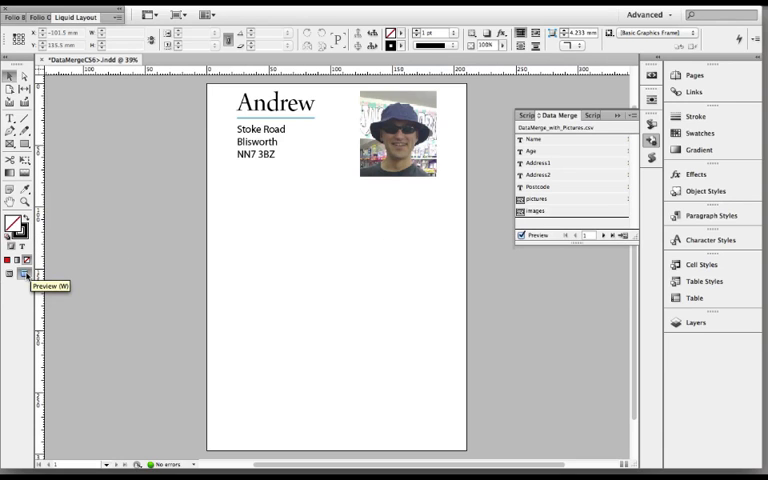
mouse_move(10, 276)
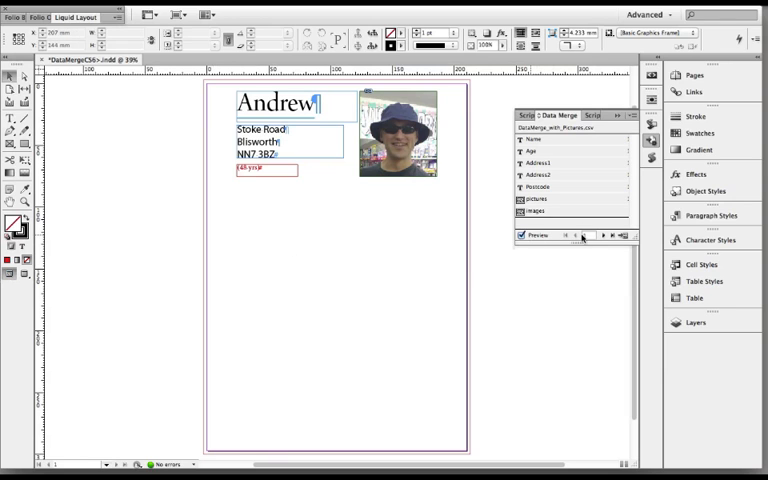
left_click(596, 236)
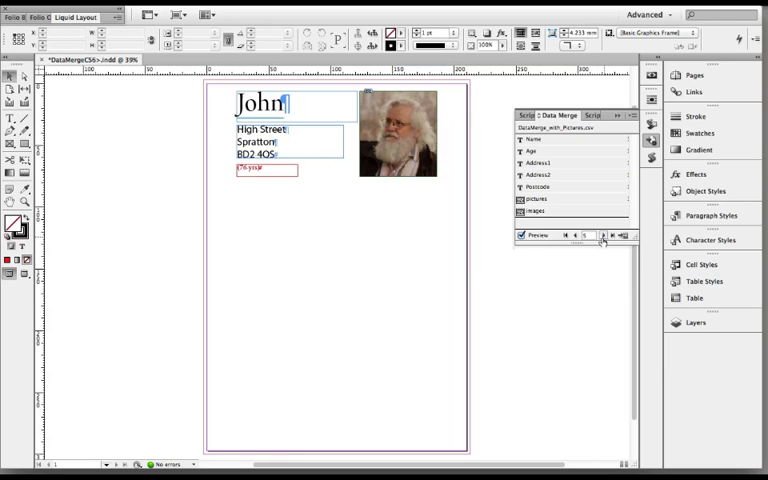
left_click(576, 236)
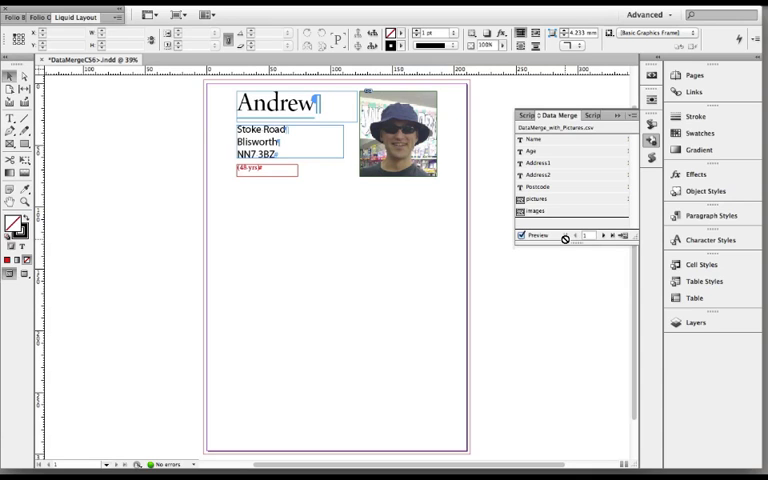
mouse_move(624, 236)
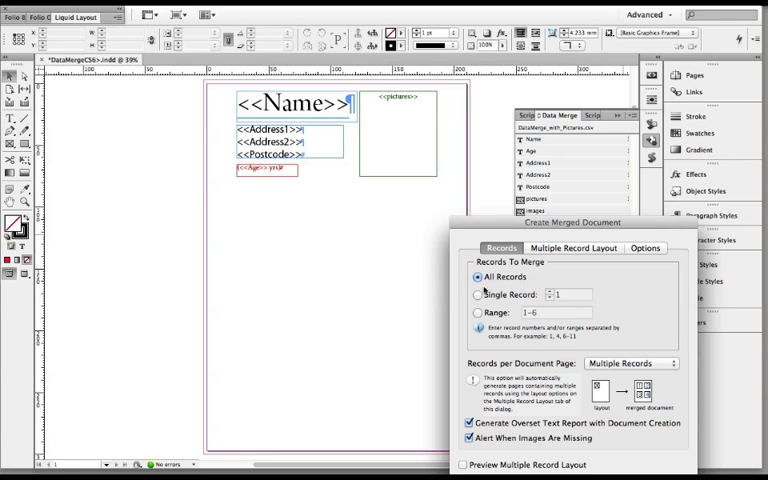
Step: Set Records to range 1-6 and preview the multiple-record layout per page
left_click(476, 296)
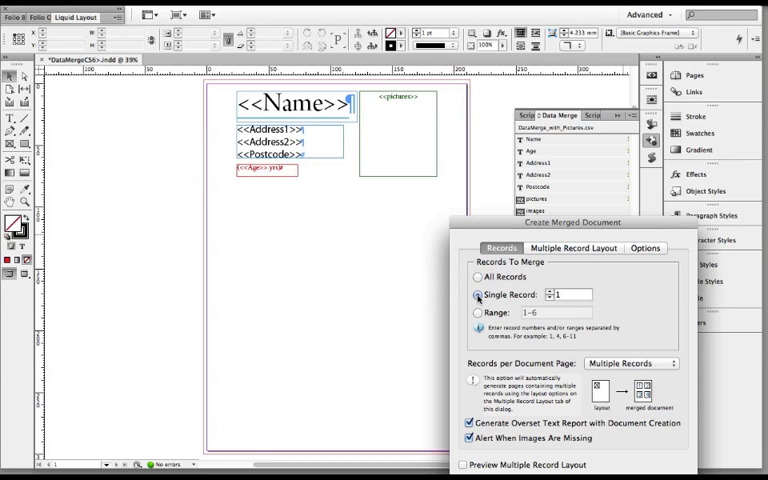
left_click(478, 312)
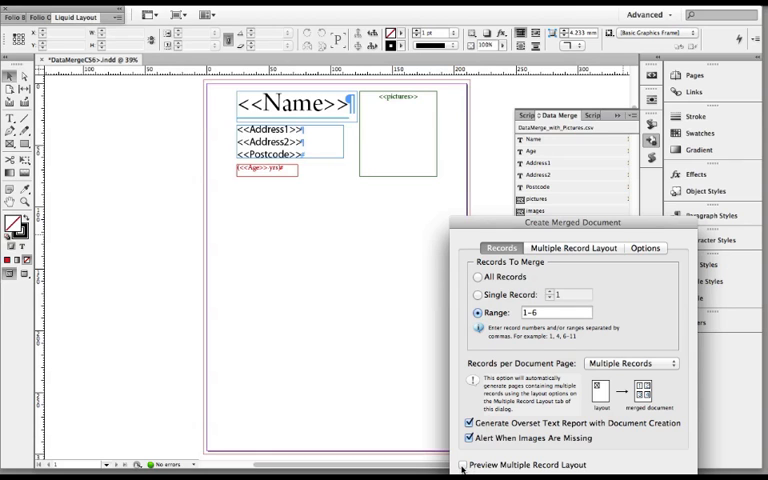
left_click(466, 464)
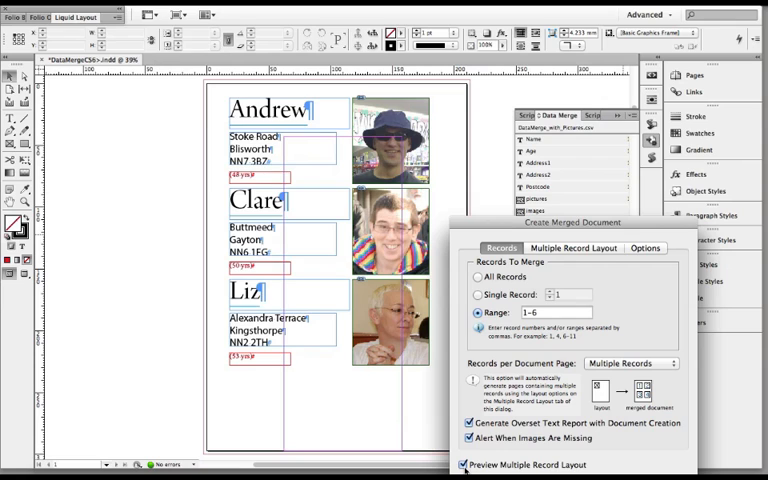
mouse_move(416, 136)
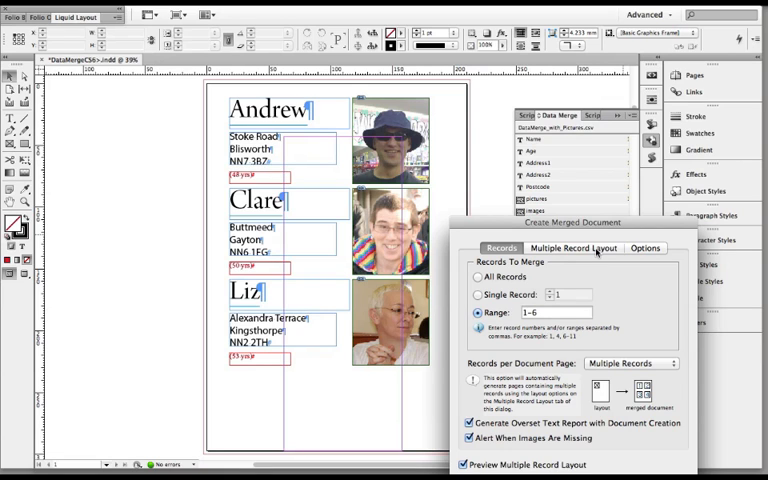
Step: Revise the Top, Bottom, Left and Right margins in Multiple Record Layout, refreshing the preview
left_click(572, 248)
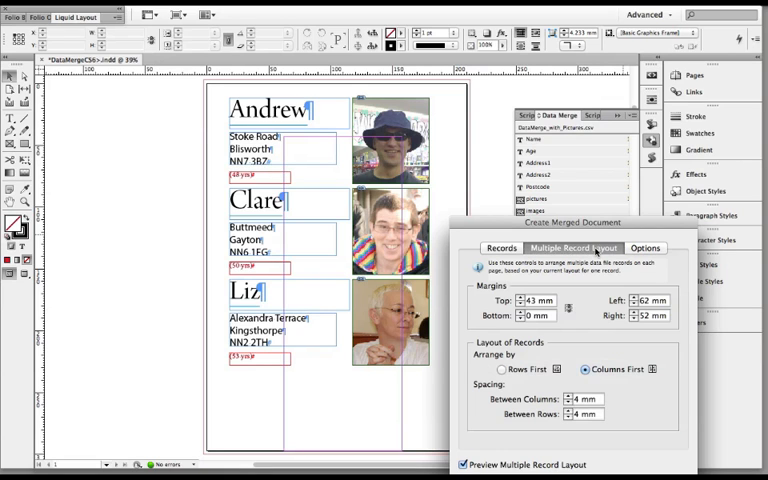
mouse_move(544, 330)
type("14")
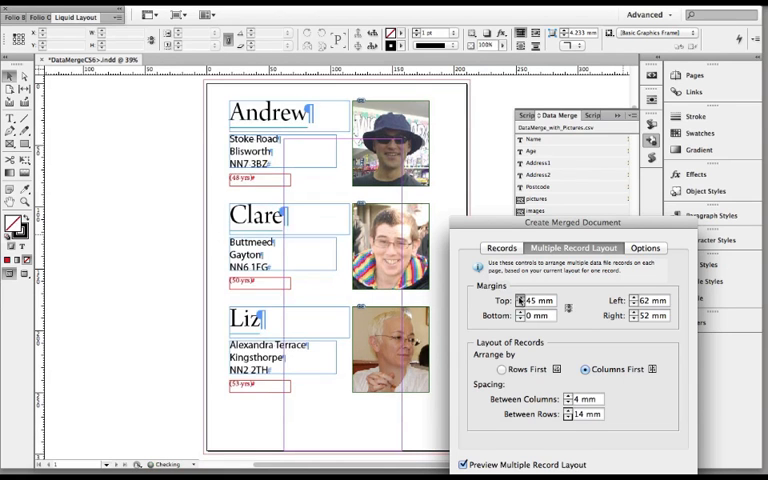
left_click(518, 296)
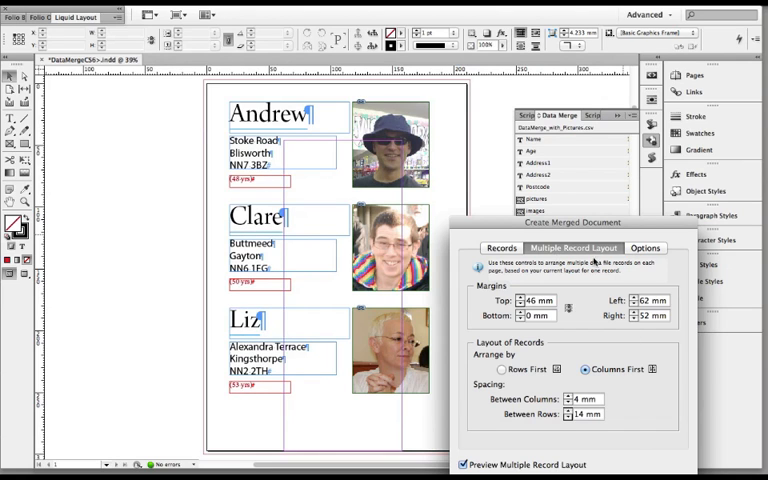
left_click(644, 248)
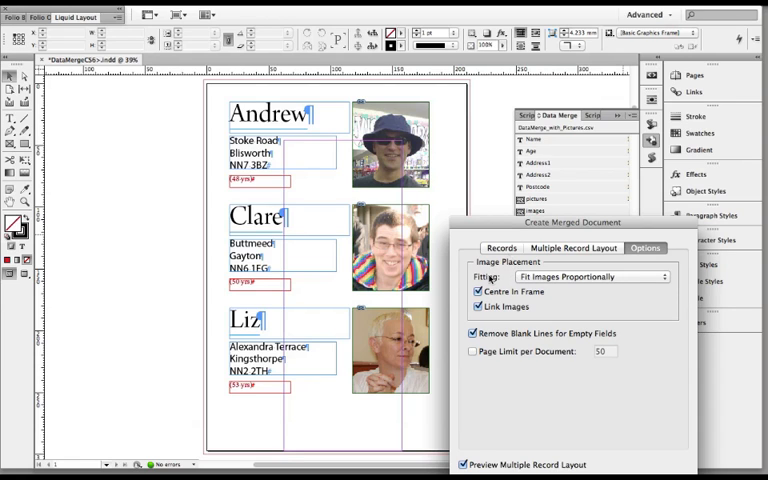
mouse_move(568, 284)
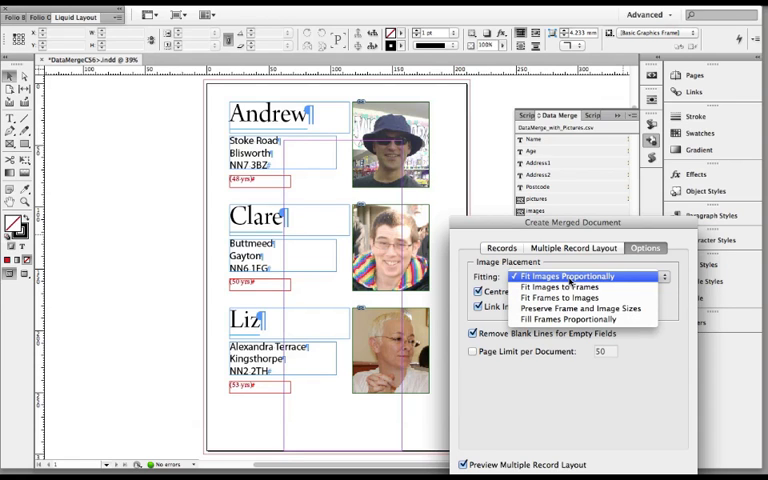
mouse_move(570, 296)
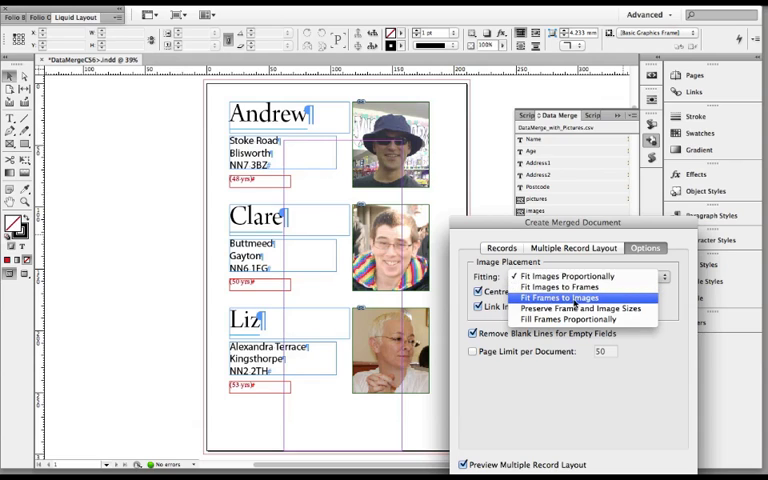
mouse_move(576, 308)
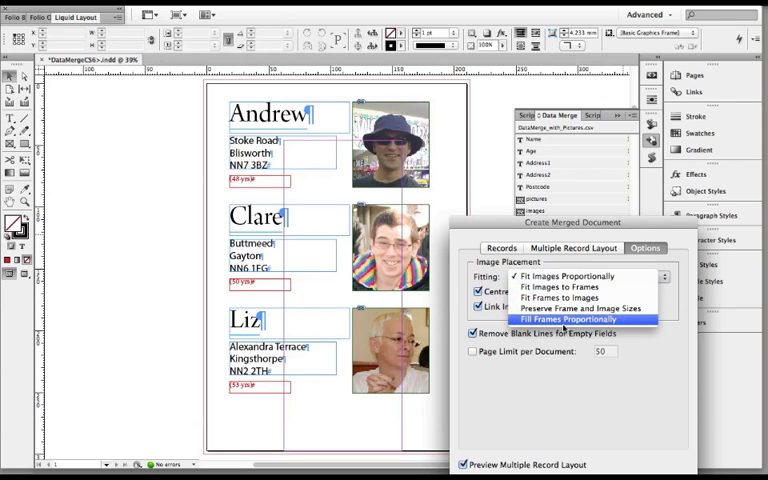
mouse_move(568, 276)
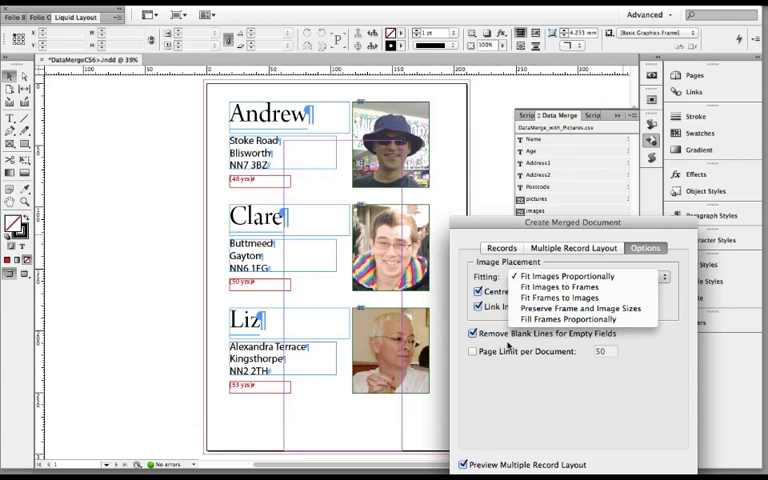
Step: Keep Fit Images Proportionally and Remove Blank Lines, then generate the merged document
left_click(568, 276)
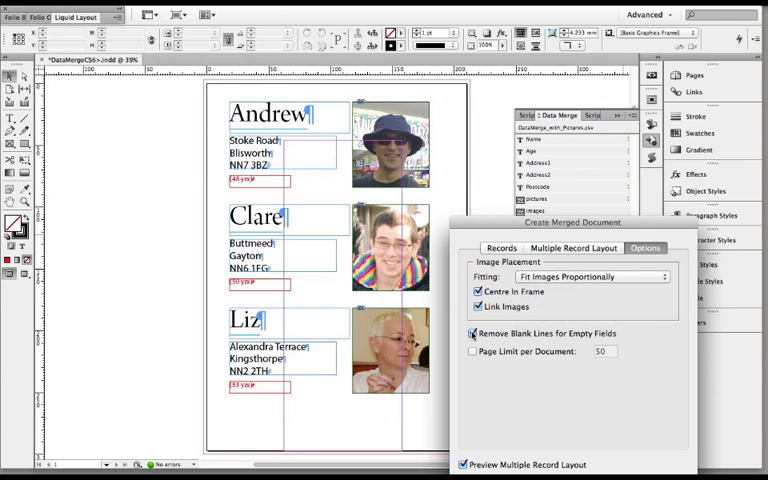
left_click(472, 332)
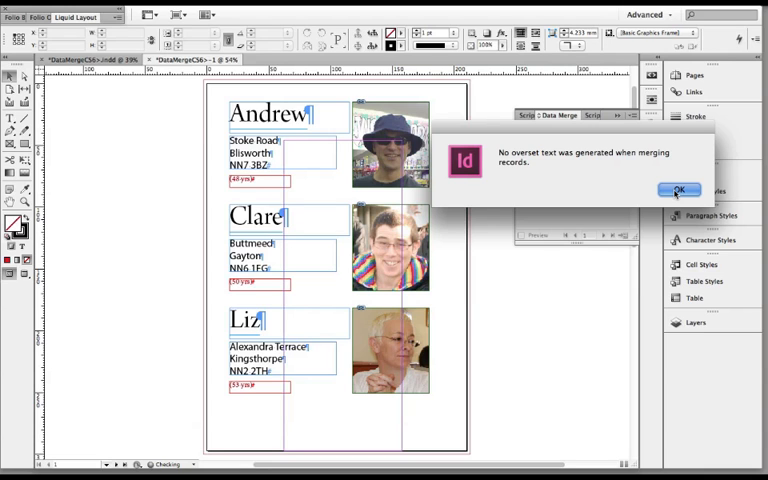
Step: Dismiss the no-overset-text alert and view page 2 with Jane, John and Roger
left_click(680, 190)
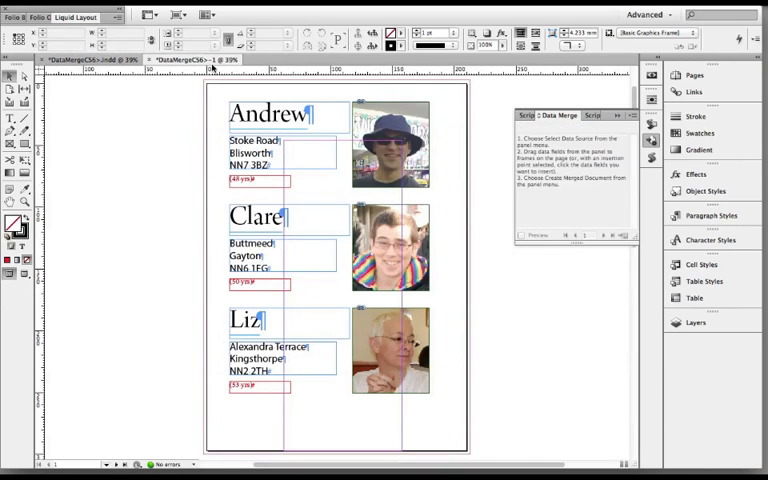
left_click(694, 76)
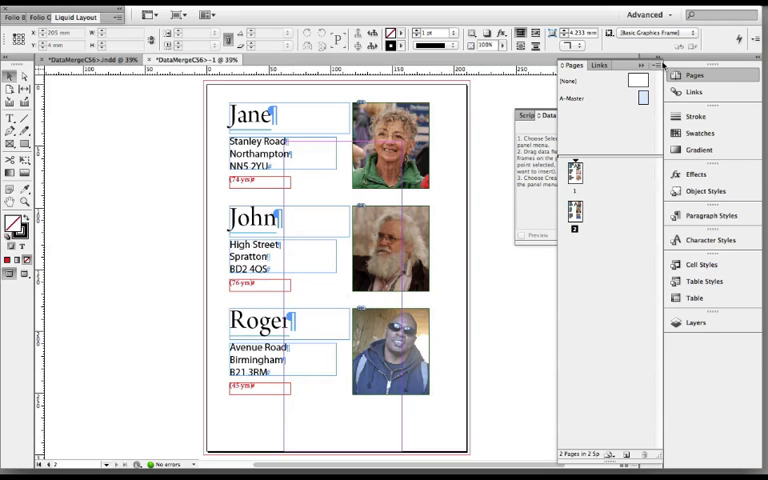
Step: Turn on Facing Pages in Document Setup for the merged document
left_click(30, 8)
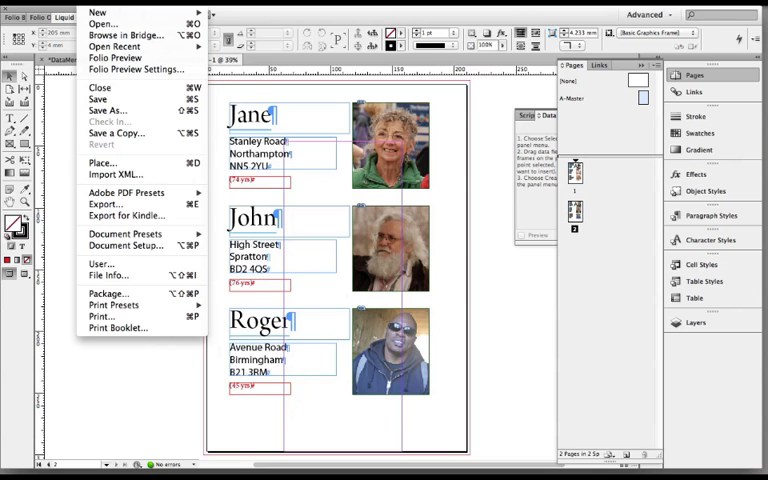
mouse_move(124, 244)
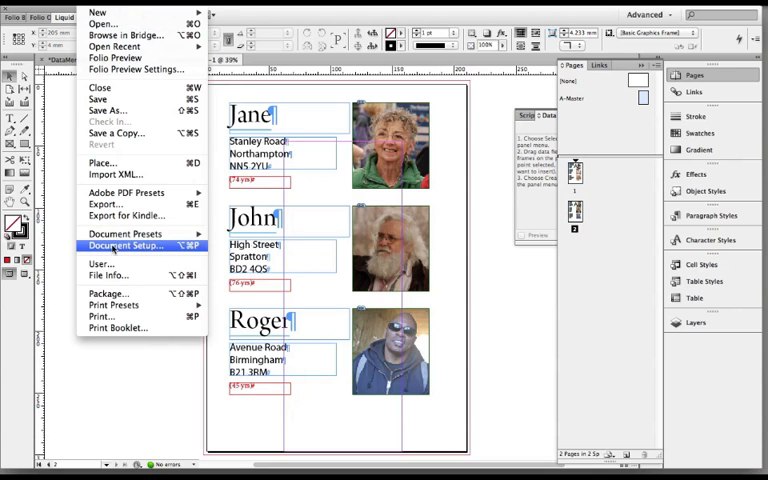
left_click(124, 244)
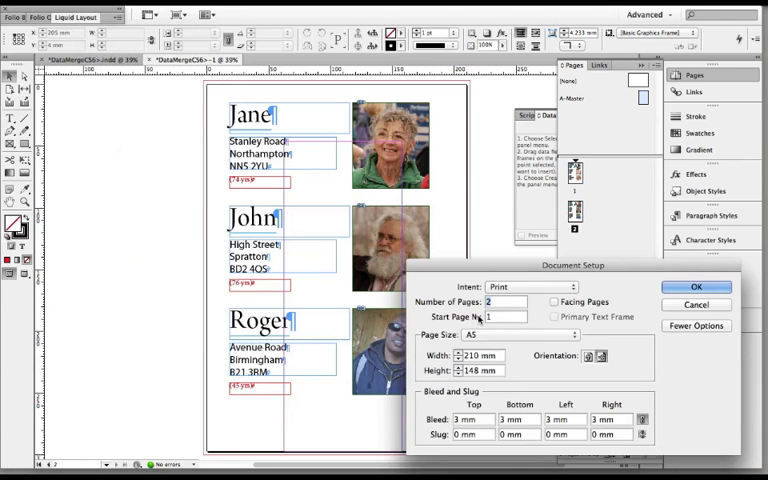
left_click(556, 302)
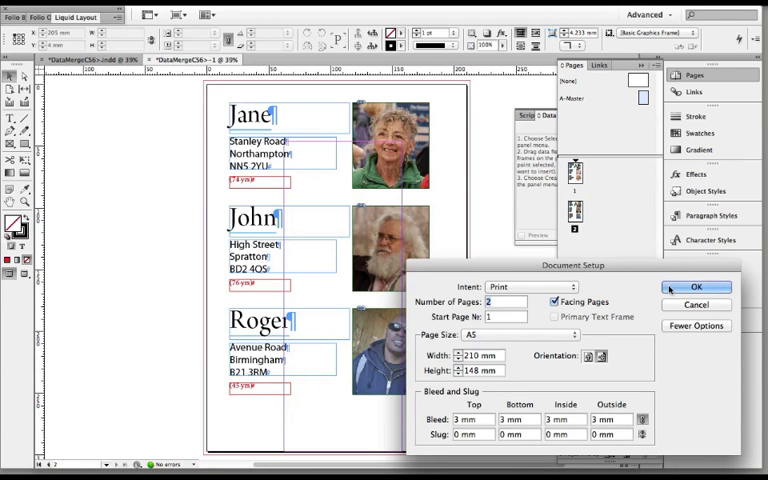
left_click(696, 288)
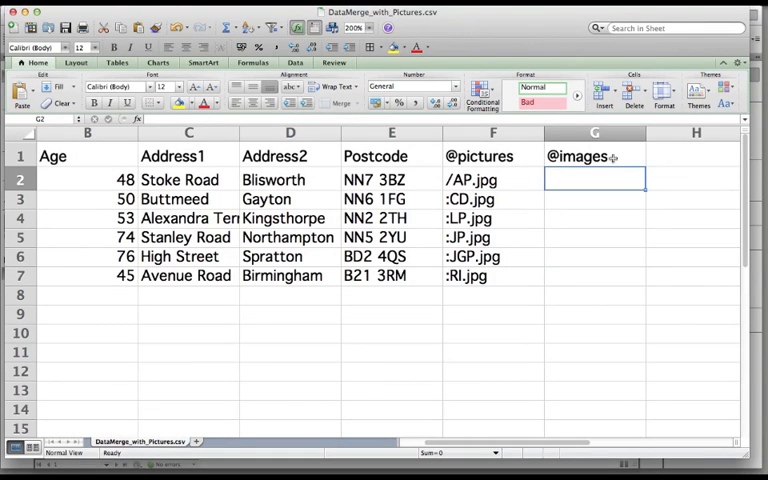
left_click(594, 156)
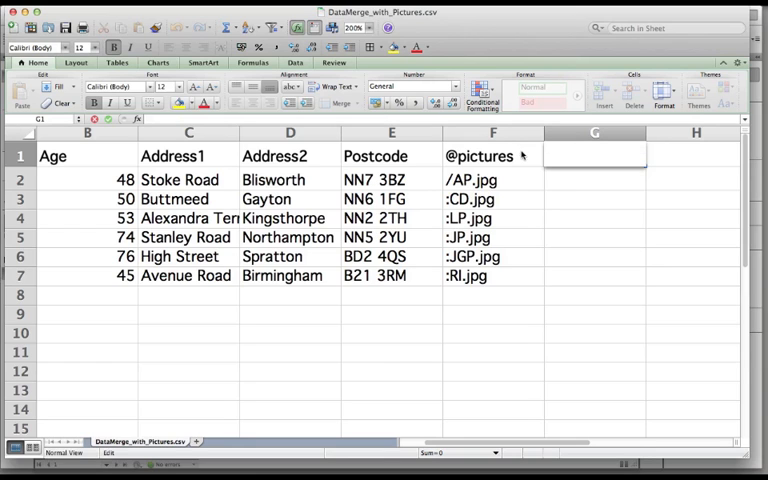
left_click(492, 180)
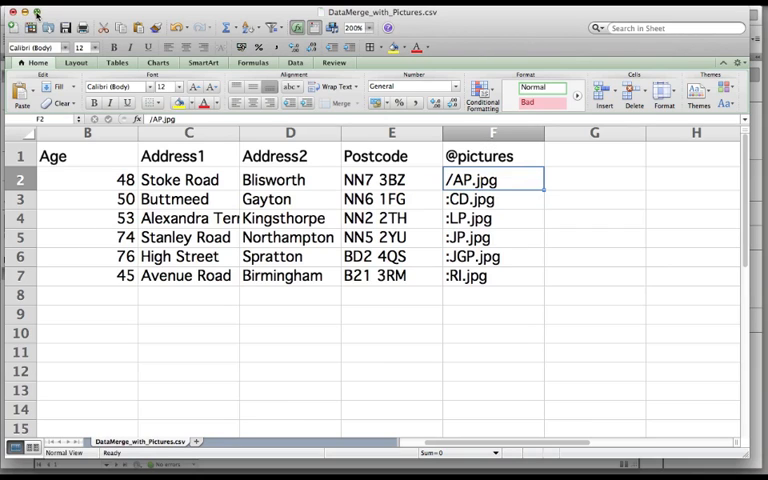
mouse_move(294, 348)
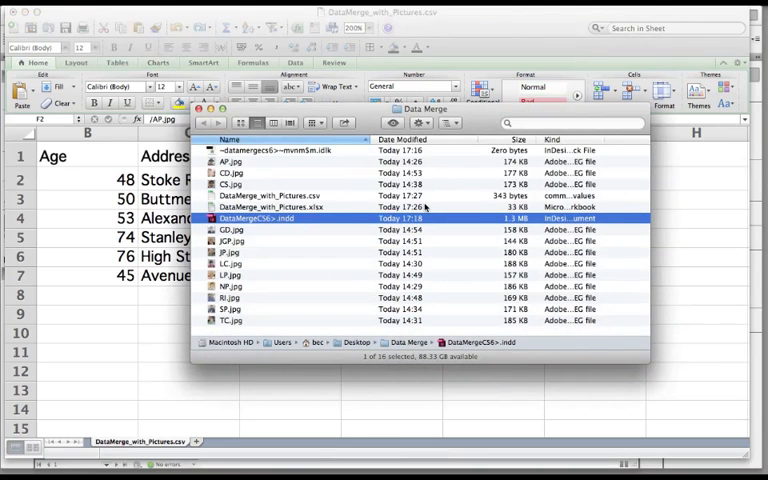
mouse_move(234, 228)
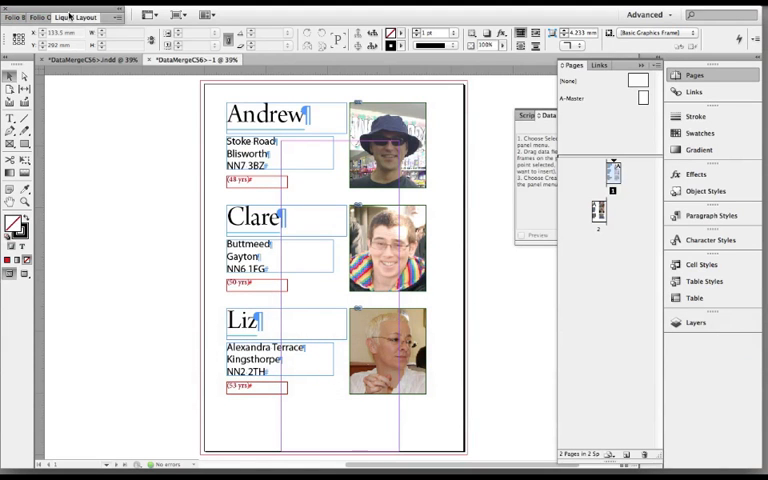
Step: Save the merged document, bringing up the Save As dialog for DataMergeCS6+.indd
left_click(28, 16)
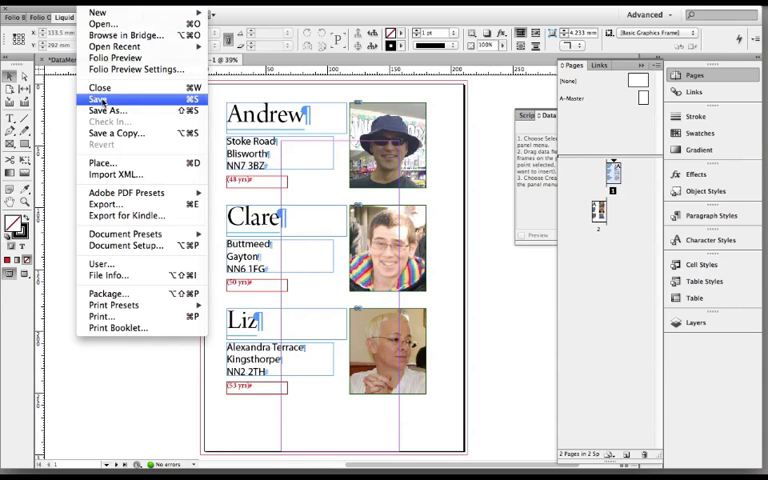
left_click(108, 110)
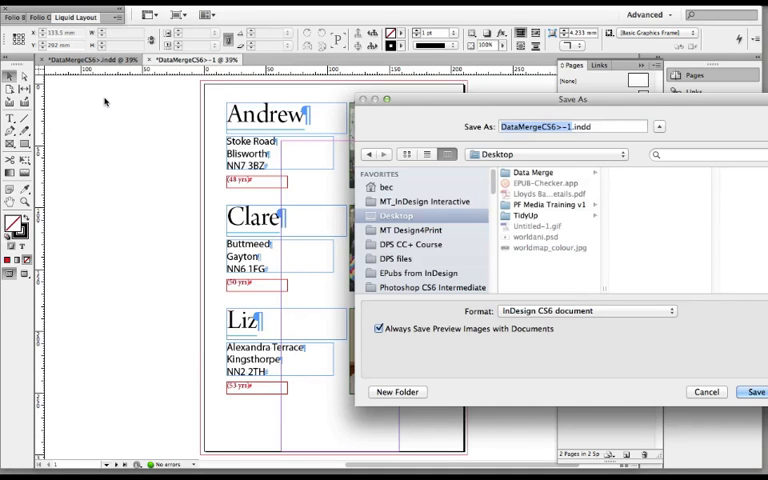